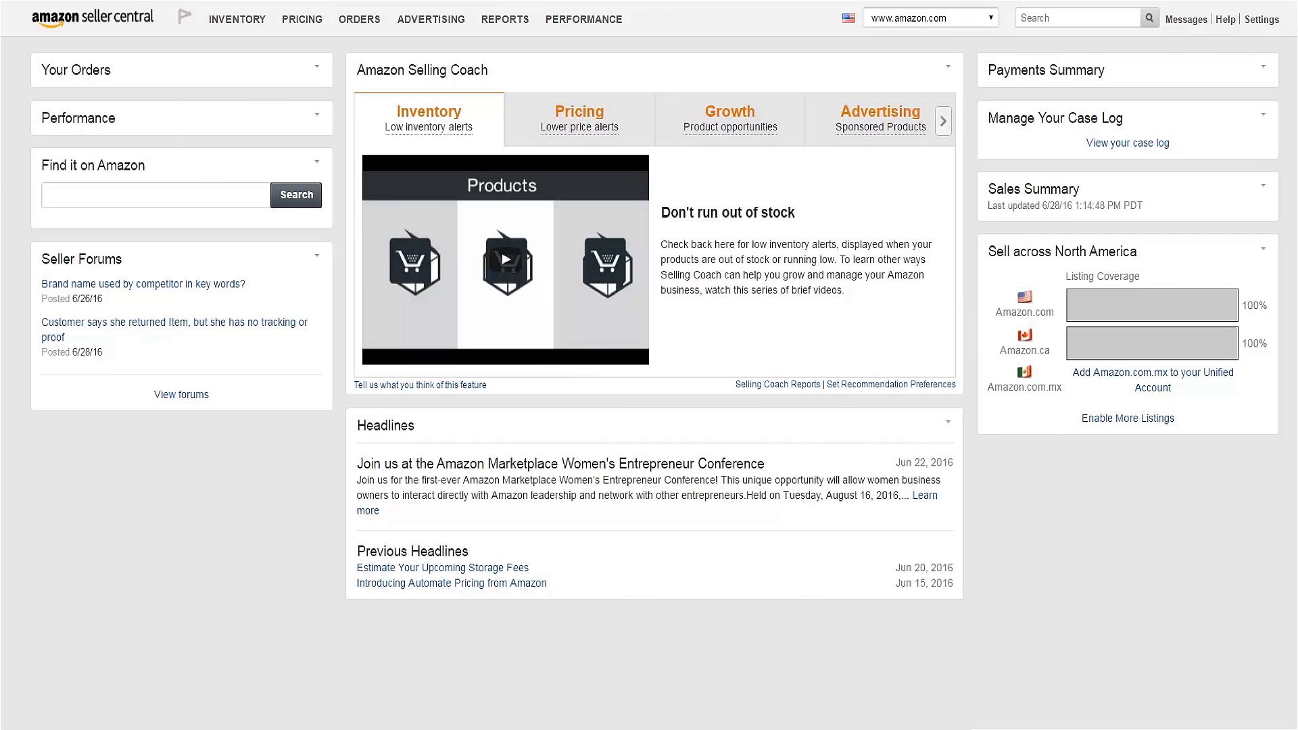
{"action": "mouse_move", "coordinate": [1242, 113]}
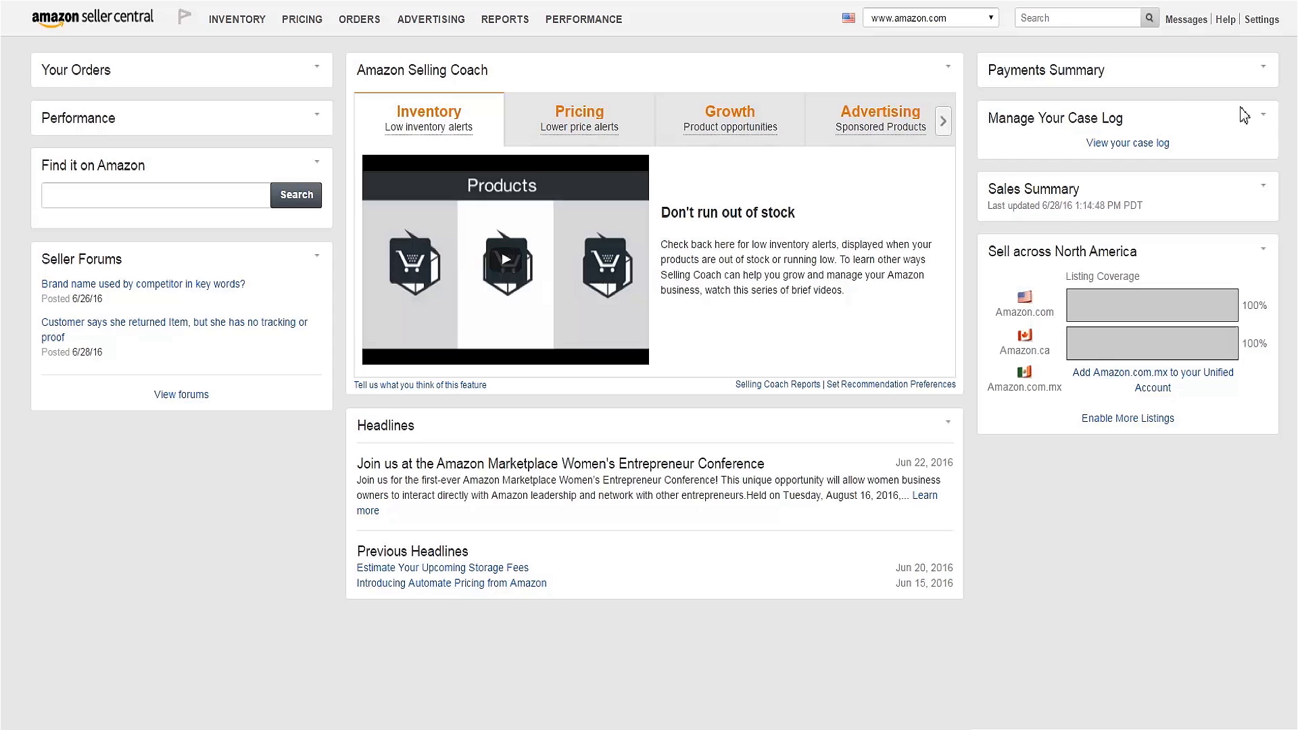
Search help for 'category' and open 'Categories and products requiring approval'.
{"action": "type", "text": "category approval"}
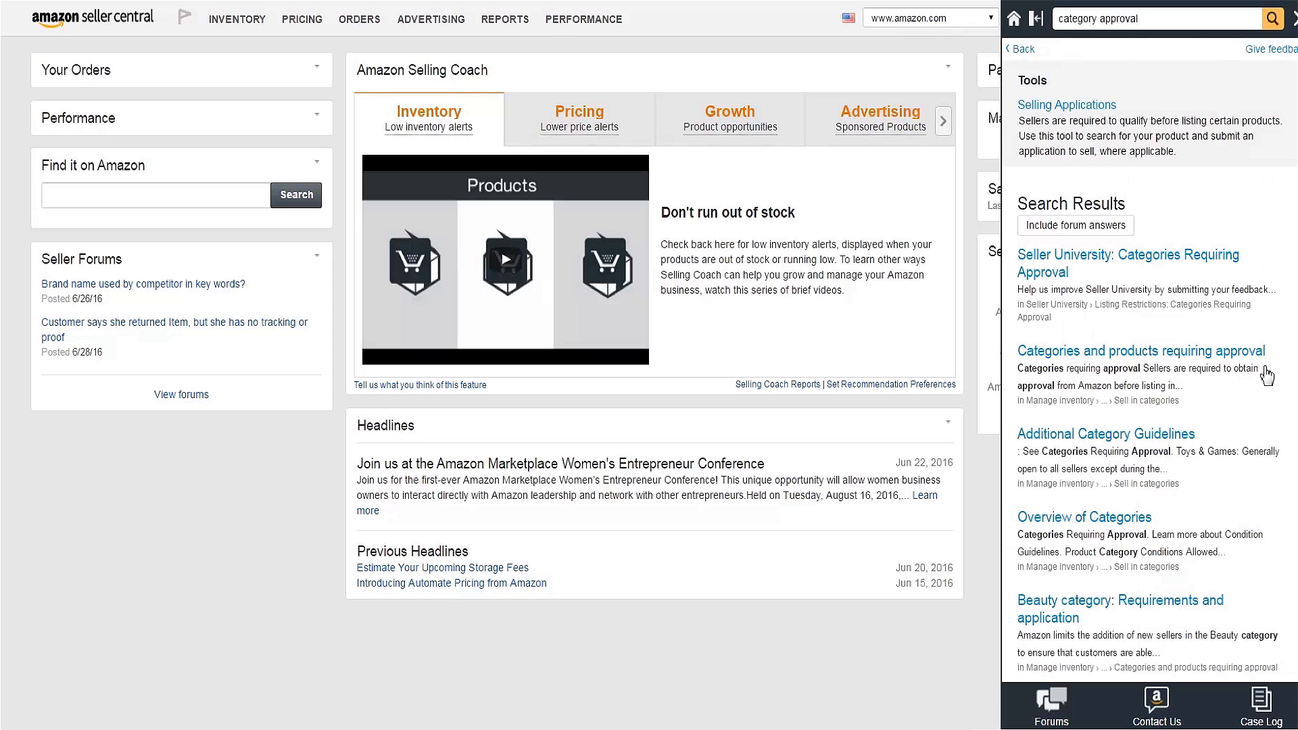
{"action": "left_click", "coordinate": [1139, 351]}
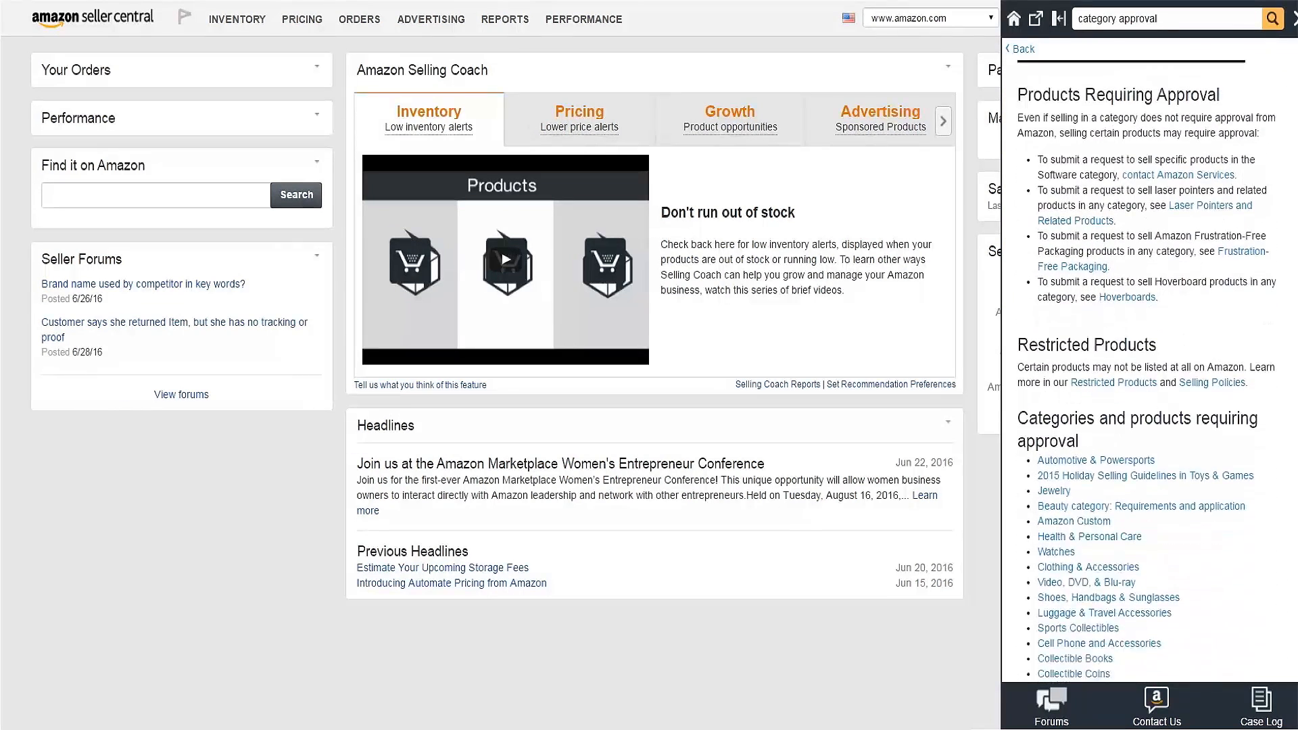
Scroll the Grocery & Gourmet Foods requirements down to the Next Step Request approval section.
{"action": "scroll", "scroll_direction": "down", "scroll_amount": 3}
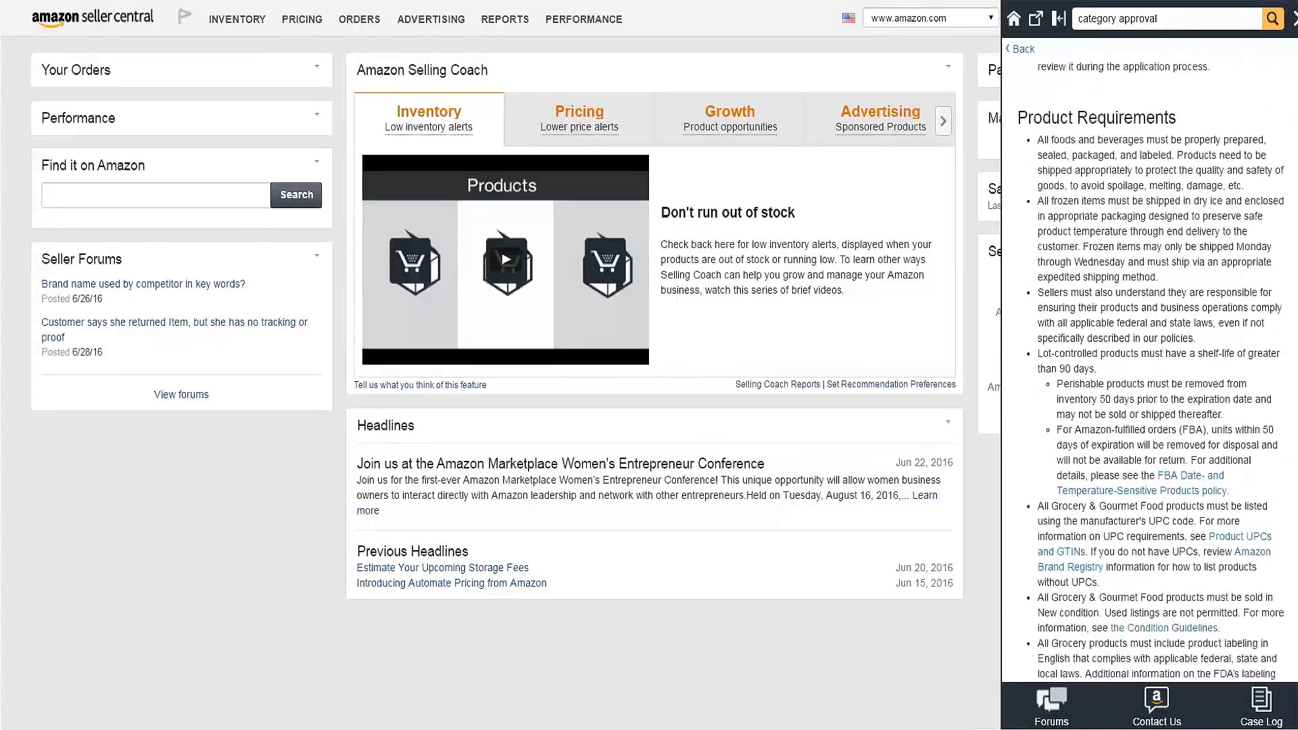
{"action": "scroll", "scroll_direction": "down", "scroll_amount": 3}
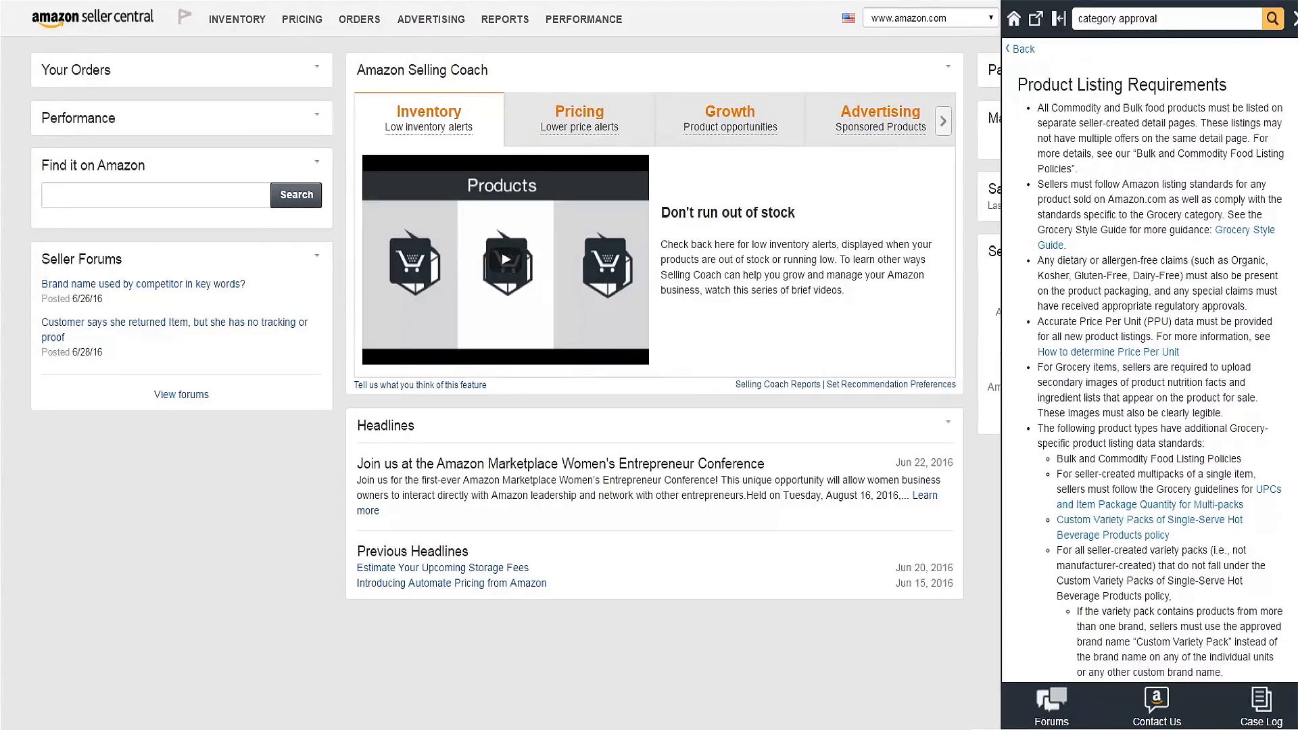
{"action": "scroll", "scroll_direction": "down", "scroll_amount": 3}
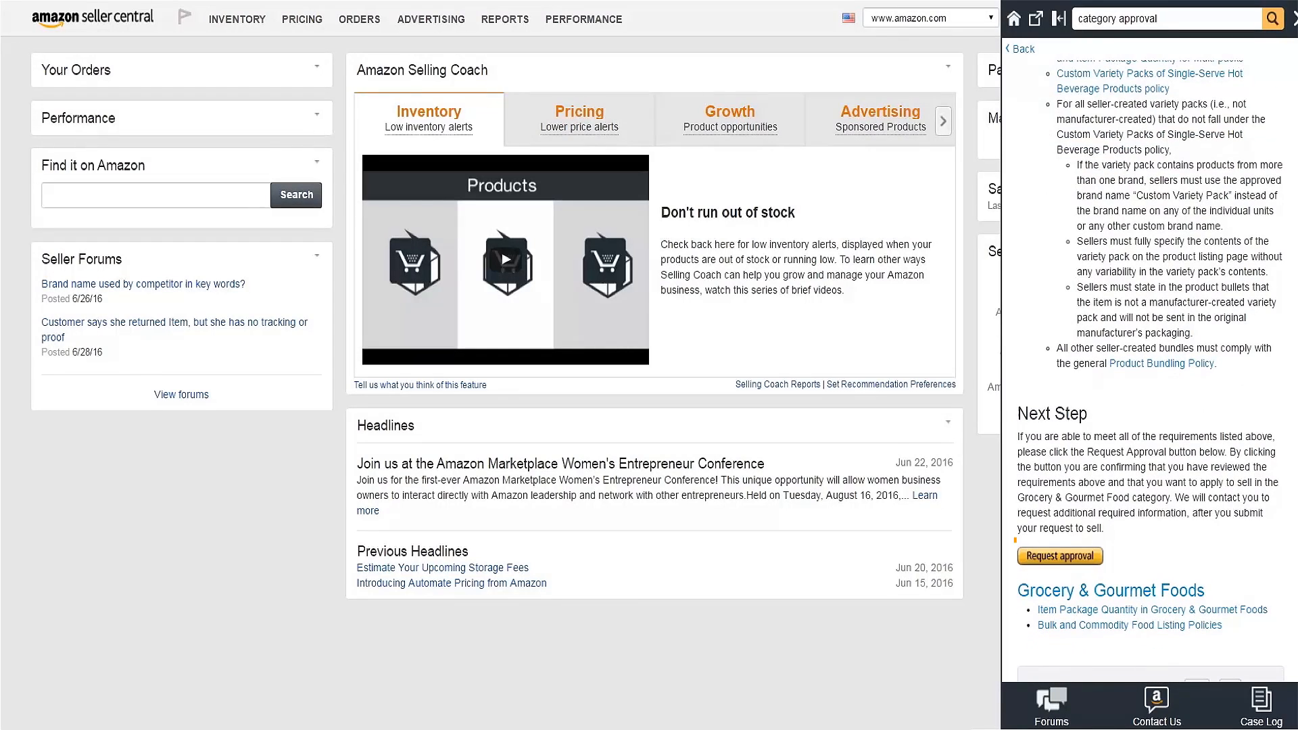
{"action": "mouse_move", "coordinate": [1059, 556]}
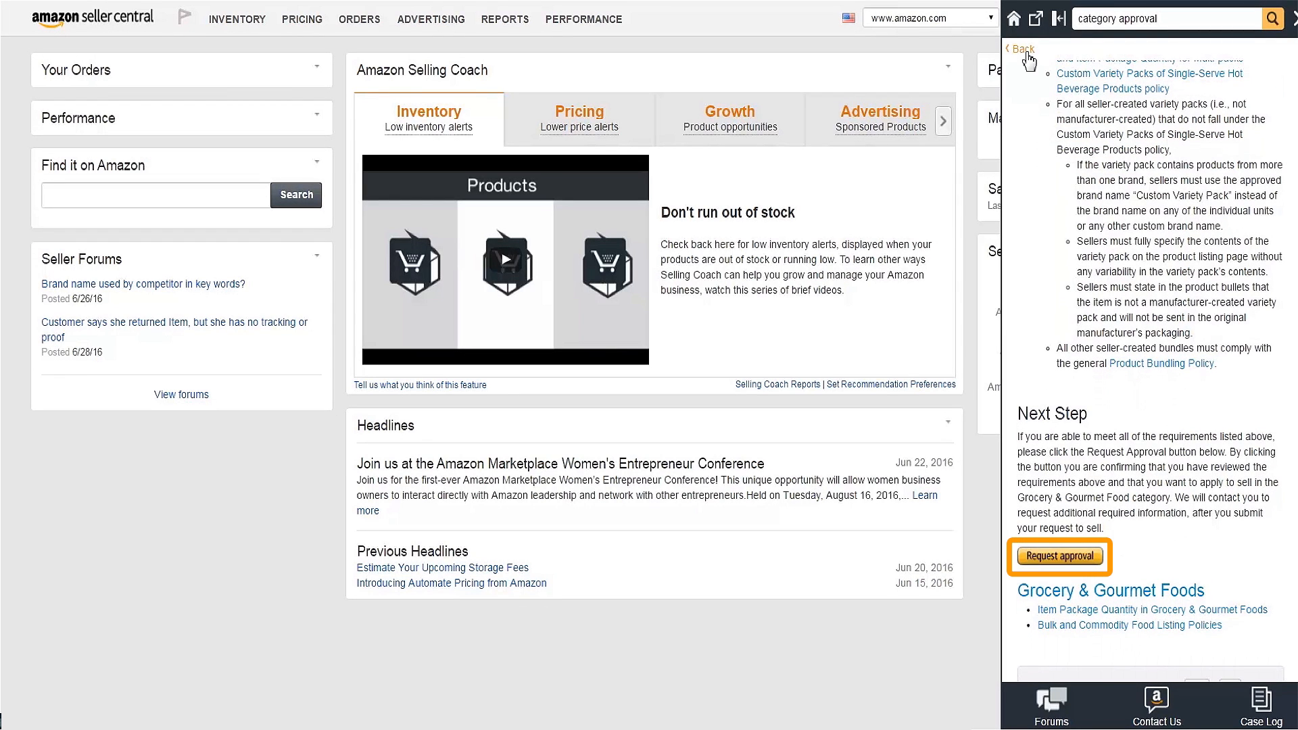